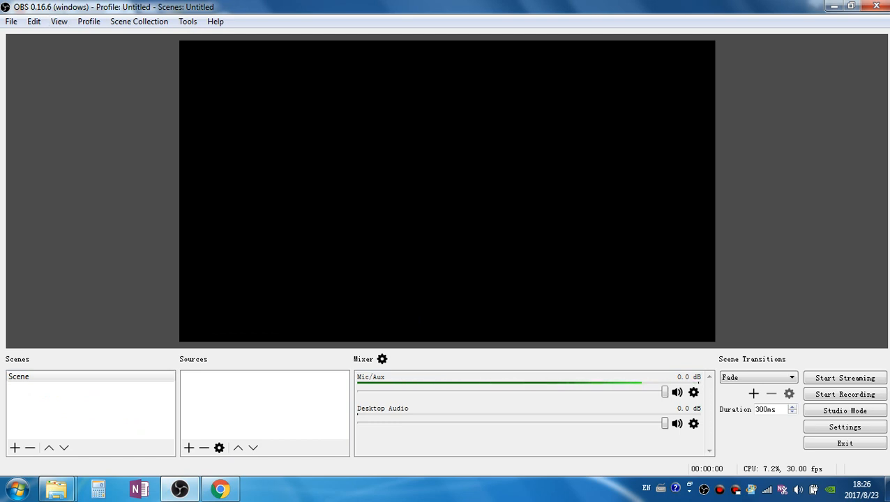
- Confirm a listed-service stream type with YouTube / YouTube Gaming, then cancel Settings
left_click(12, 21)
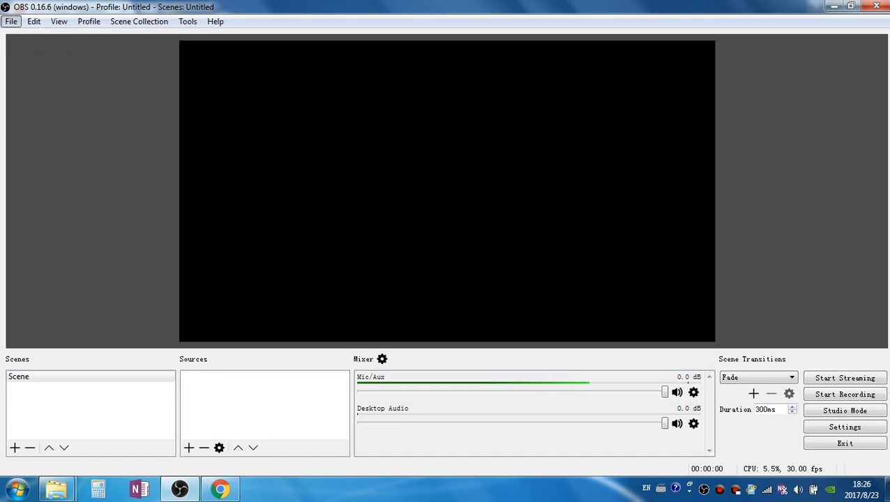
left_click(845, 427)
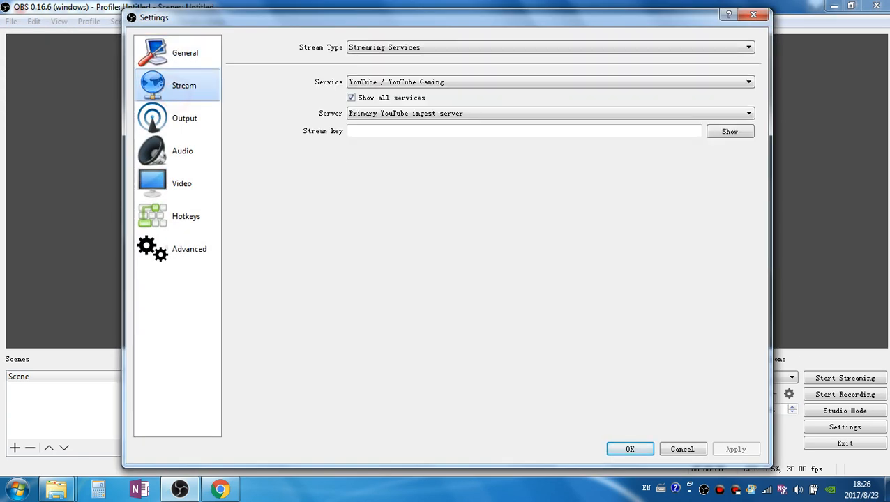
left_click(749, 46)
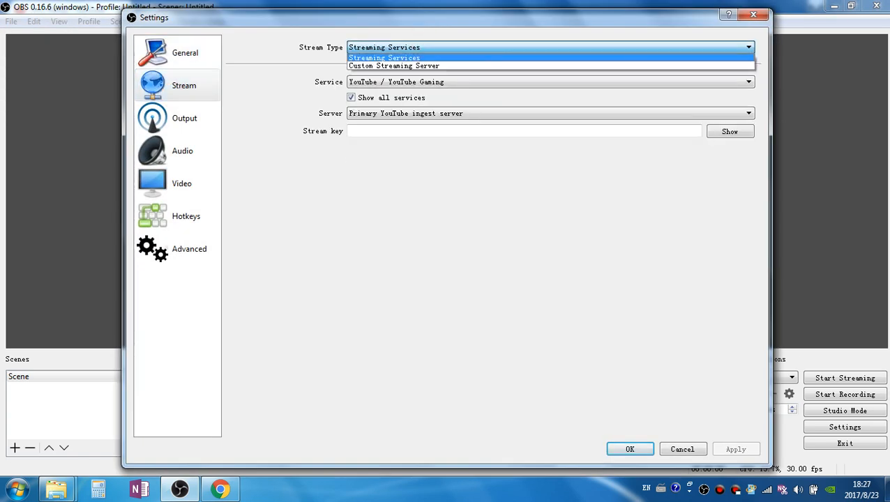
left_click(384, 57)
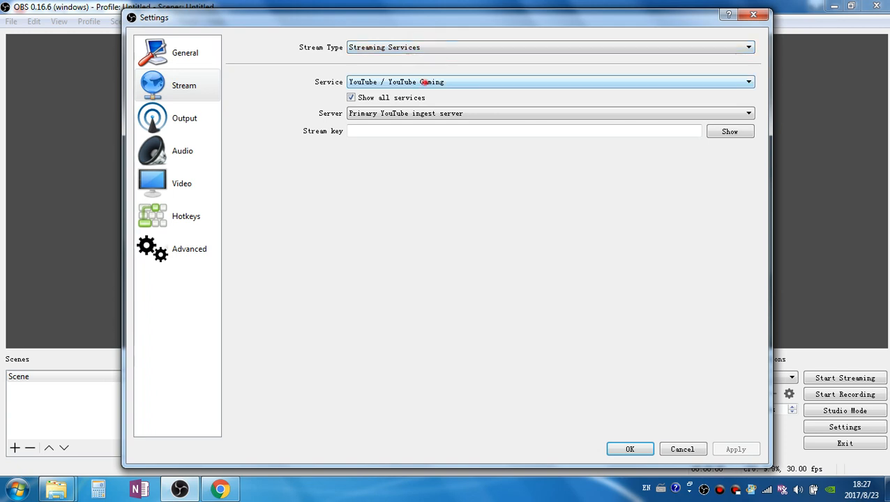
left_click(748, 82)
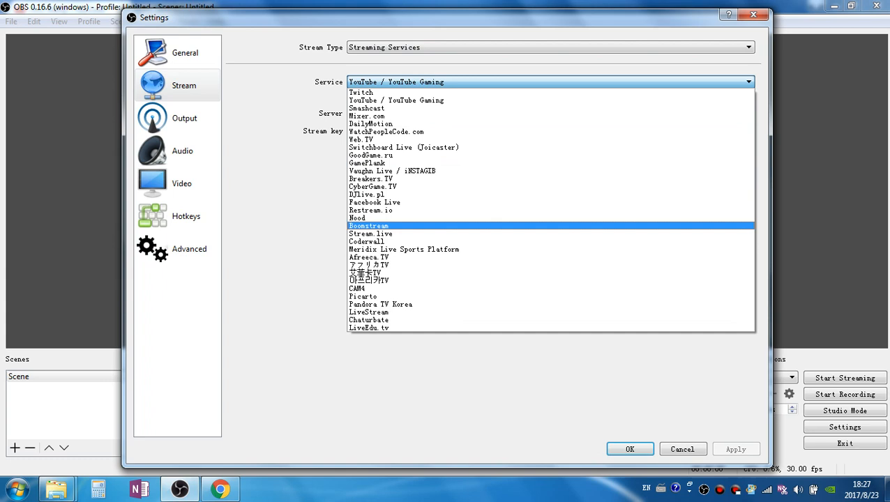
left_click(395, 100)
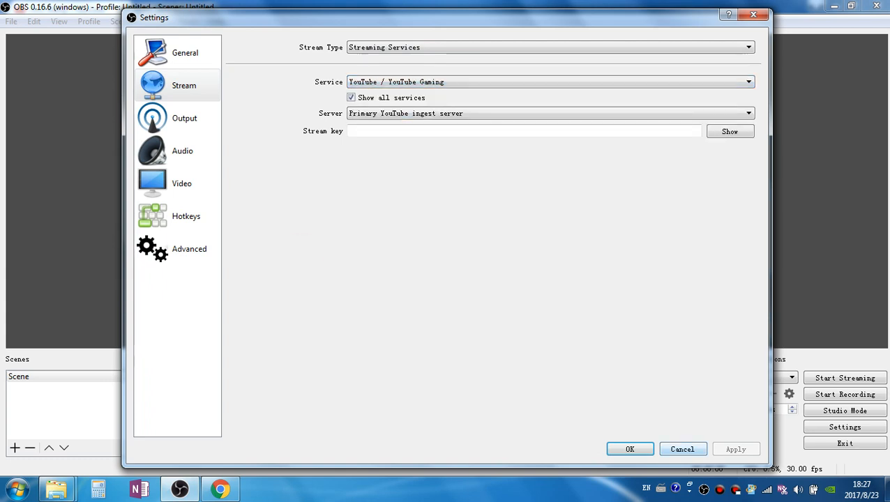
left_click(629, 448)
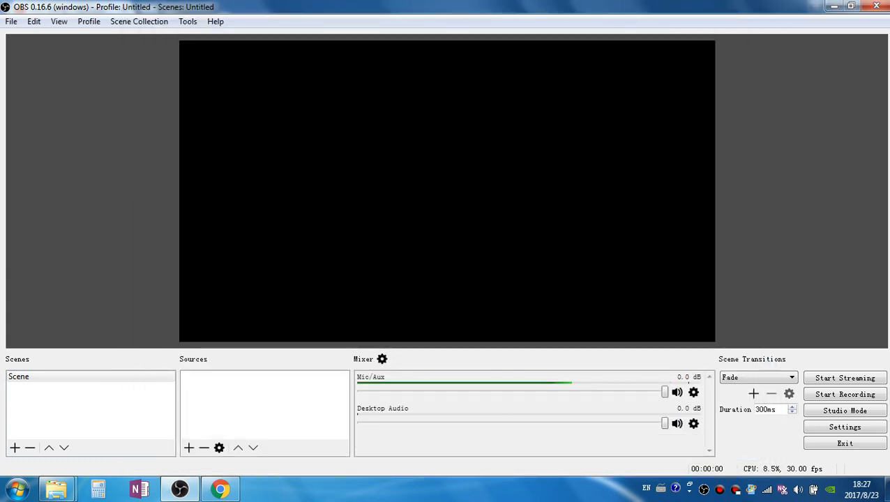
- Reopen Settings on the Stream tab, showing the primary ingest server and empty key
left_click(12, 21)
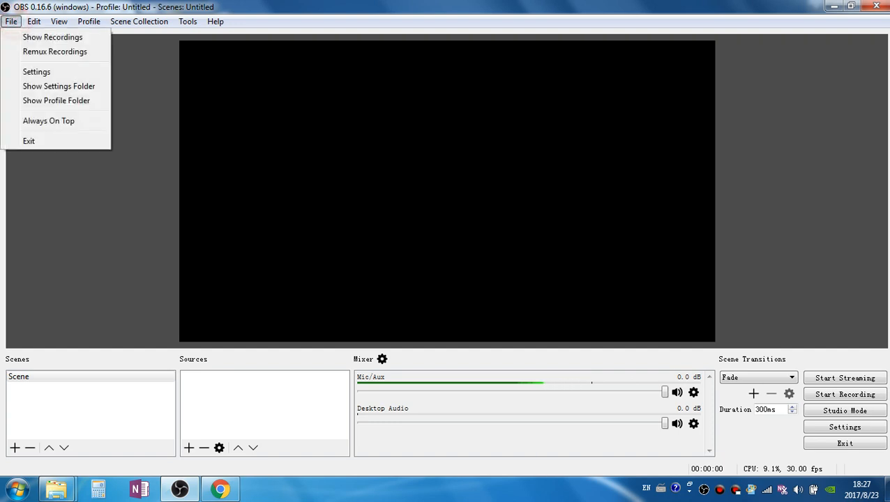
left_click(36, 72)
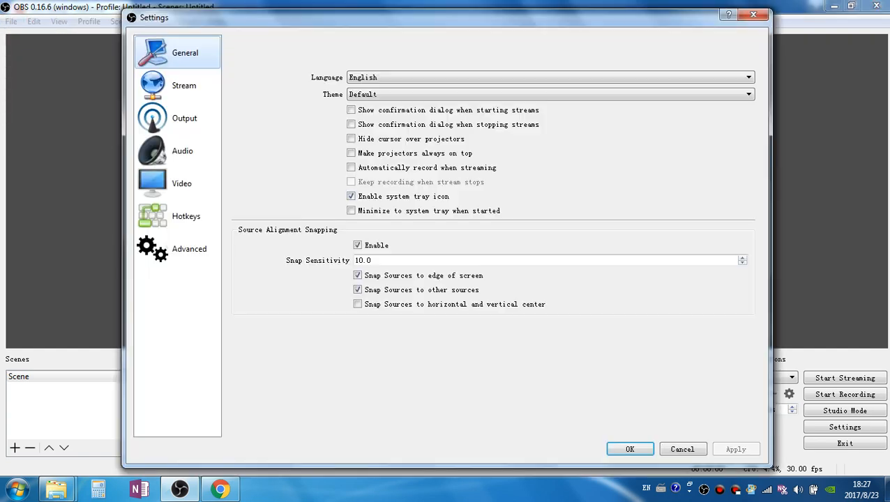
left_click(183, 85)
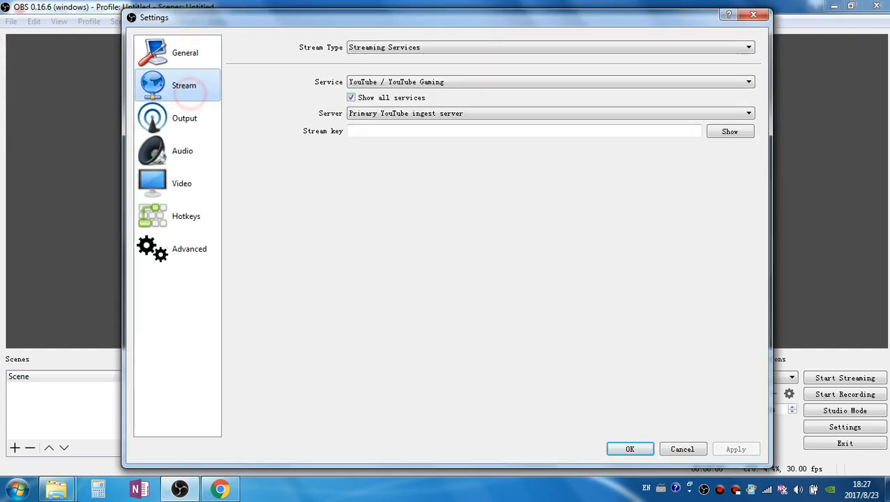
- In Chrome, reach YouTube's Live Streaming encoder setup via Upload and Get started
left_click(748, 81)
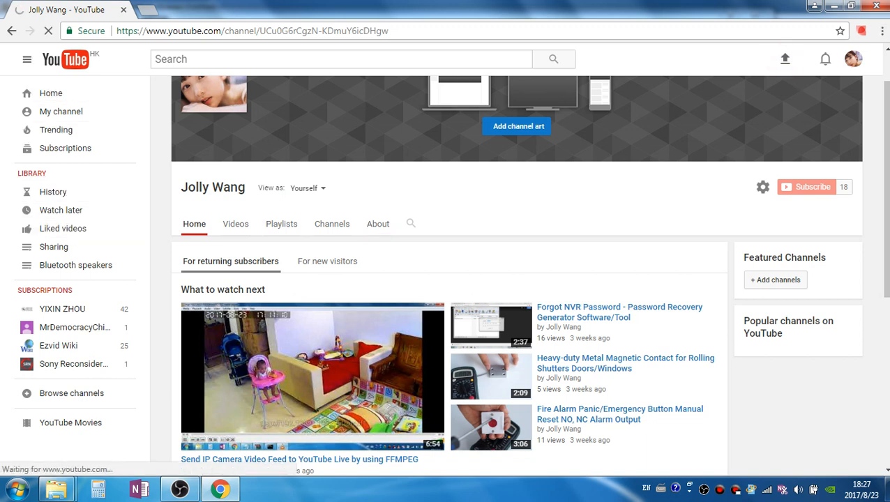
left_click(784, 59)
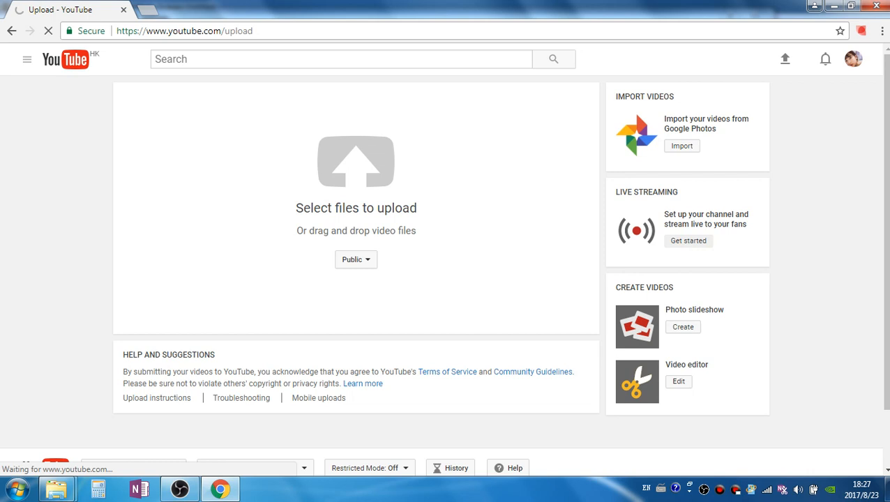
left_click(687, 241)
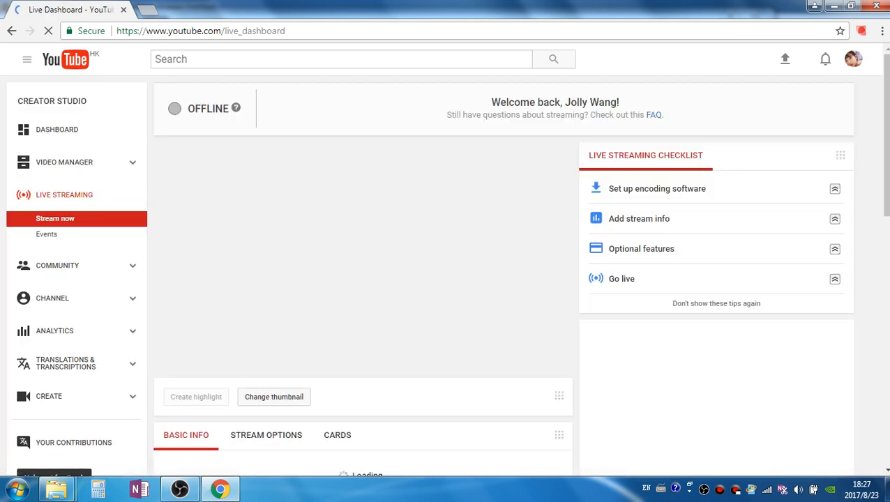
scroll("down", 3)
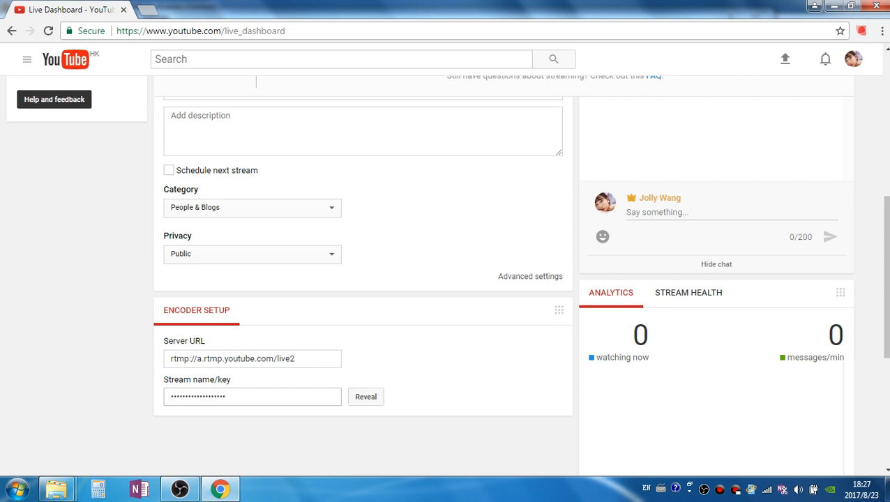
- Reveal the YouTube stream key and select it for copying
left_click(366, 396)
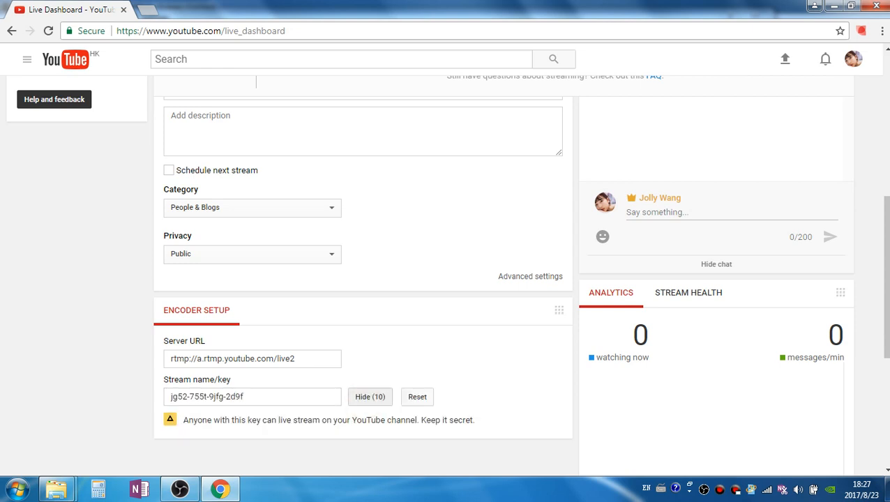
triple_click(252, 396)
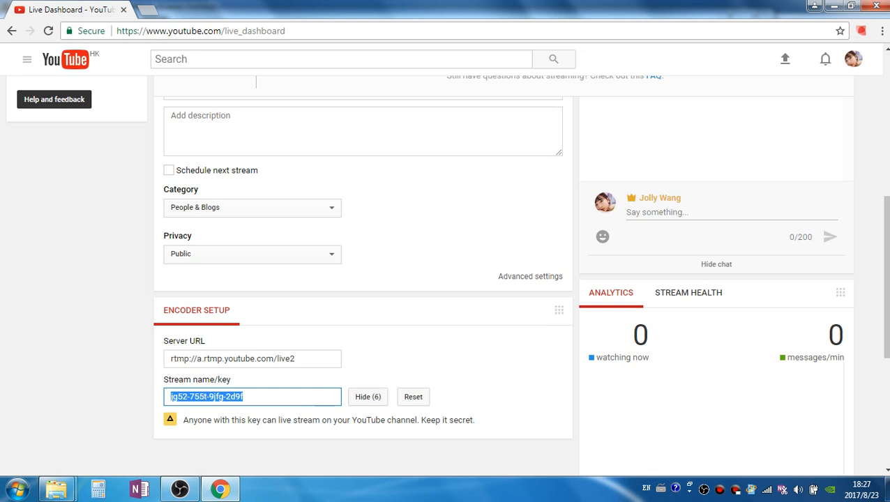
left_click(367, 396)
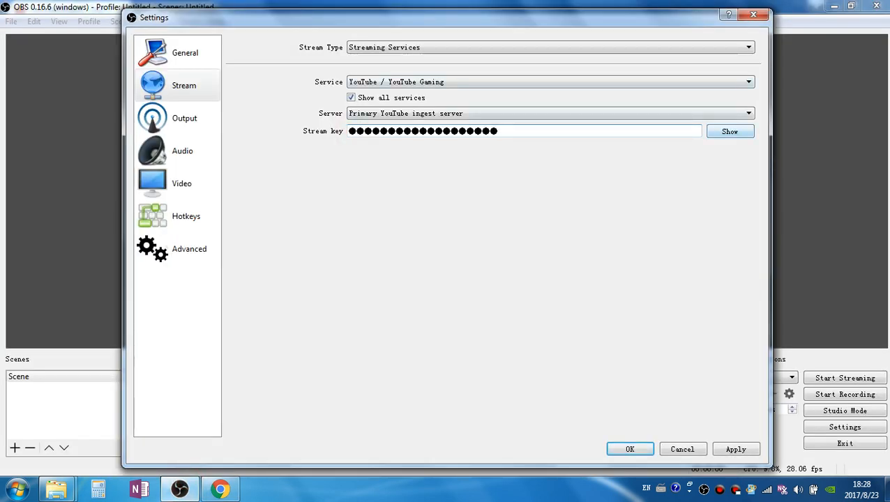
- Confirm the pasted stream key for YouTube's primary ingest server and close Settings with OK
left_click(730, 132)
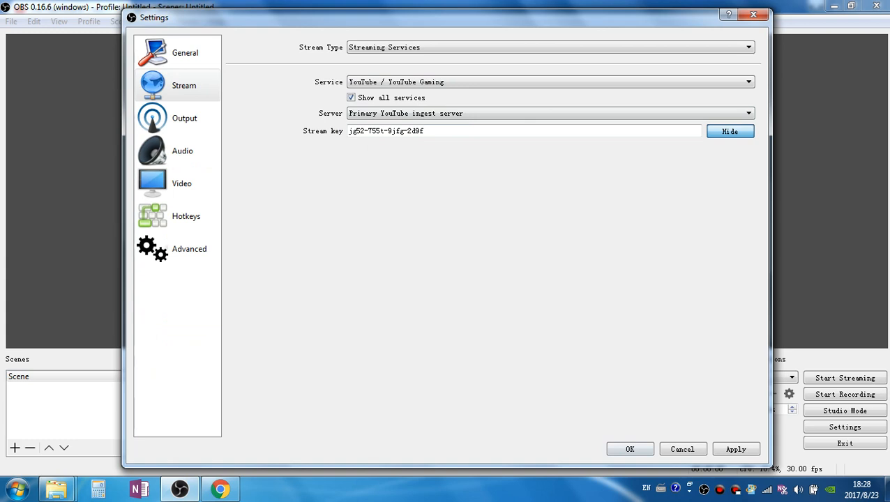
left_click(630, 448)
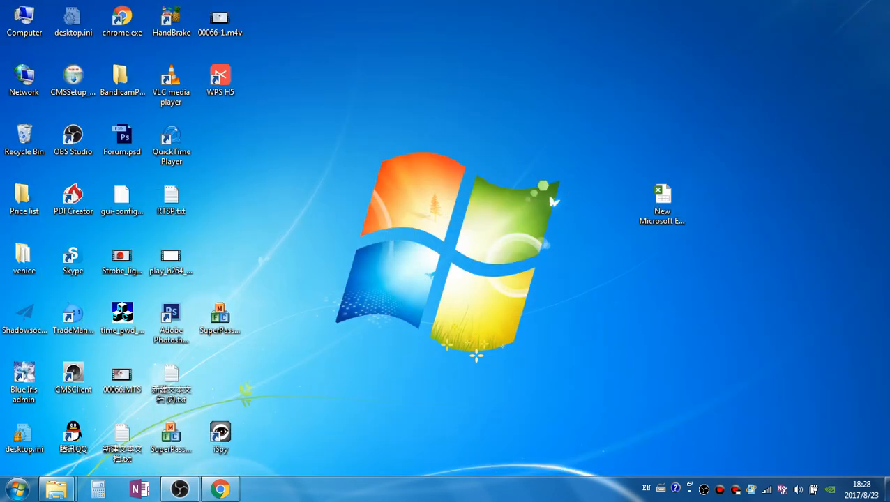
- Launch VLC and play network stream rtsp://192.168.0.105:554/onvif1 to test the camera
left_click(171, 76)
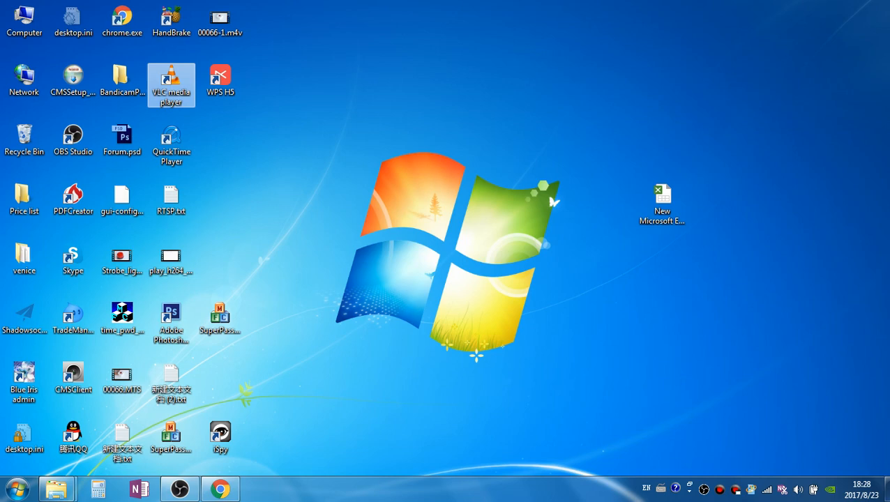
double_click(171, 79)
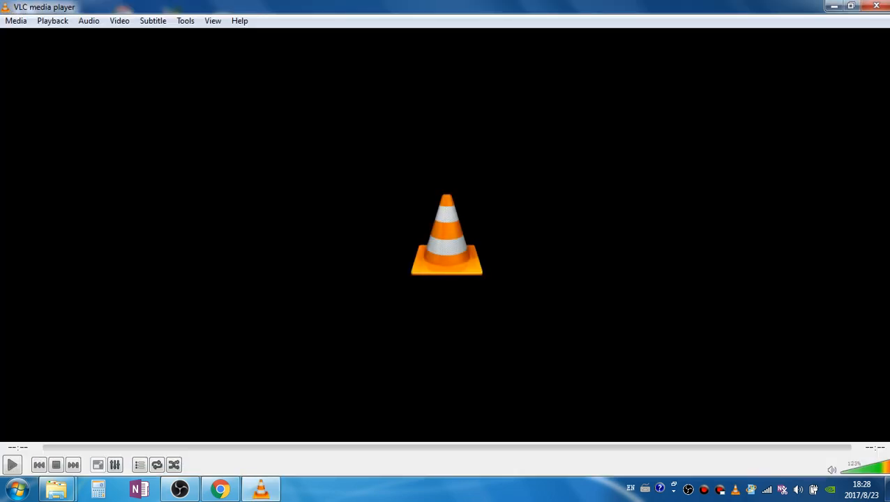
left_click(16, 21)
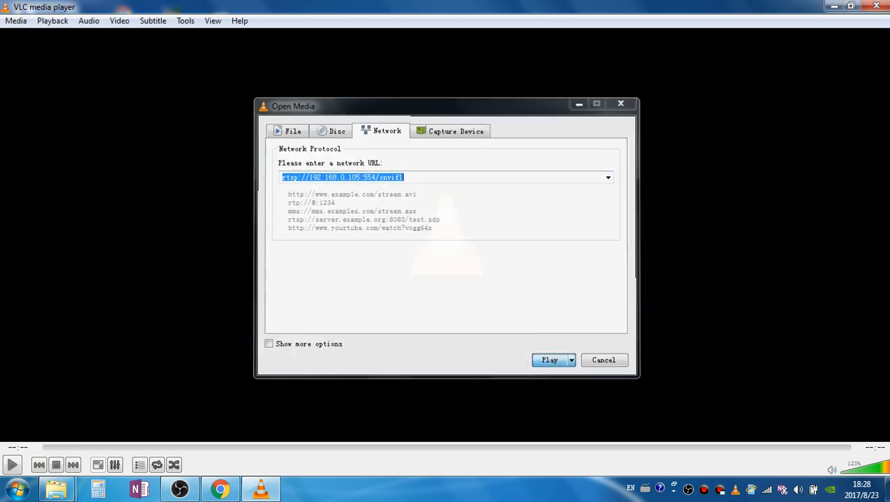
left_click(549, 360)
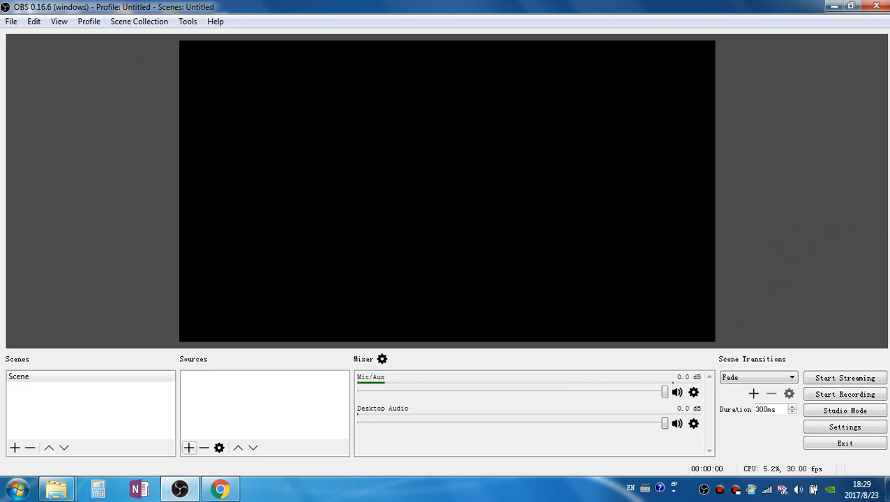
- Add a Media Source named 'Yoosee Camera' to the scene
left_click(189, 448)
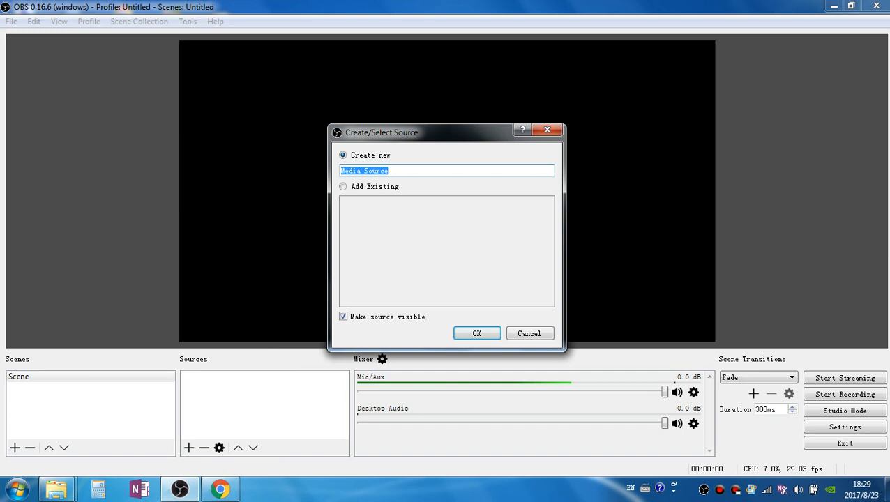
type("Yooo")
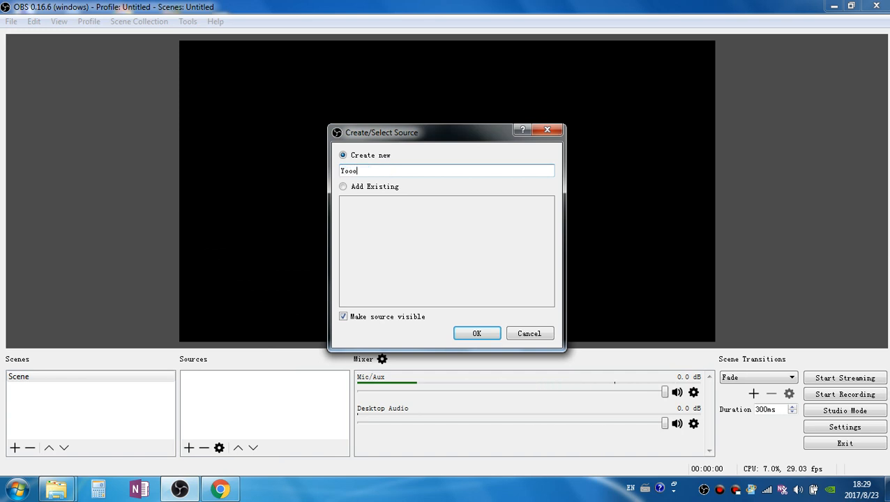
type("Yoosee C")
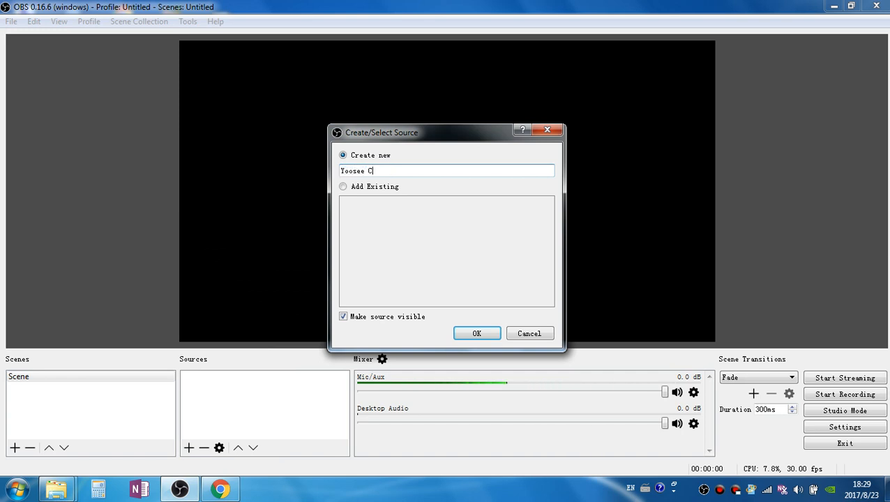
type("amera")
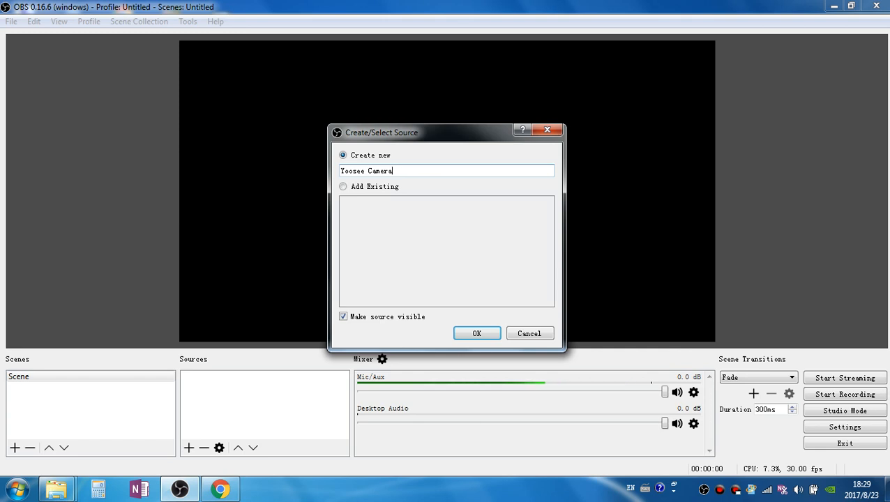
left_click(476, 332)
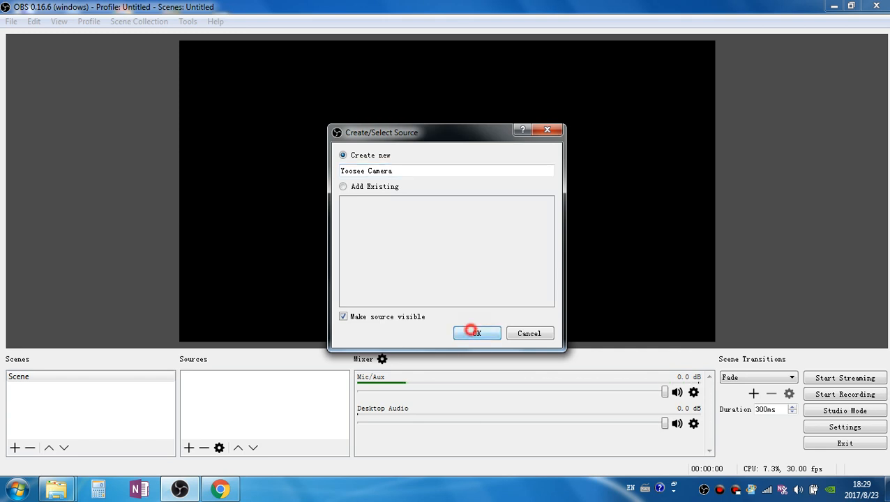
left_click(476, 333)
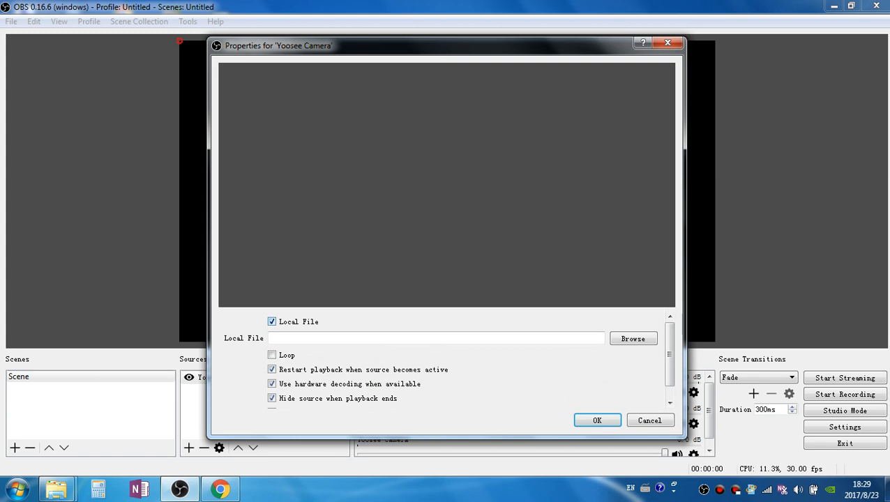
- Set Yoosee Camera's input to rtsp://192.168.0.105:554/onvif1 instead of a local file
left_click(272, 322)
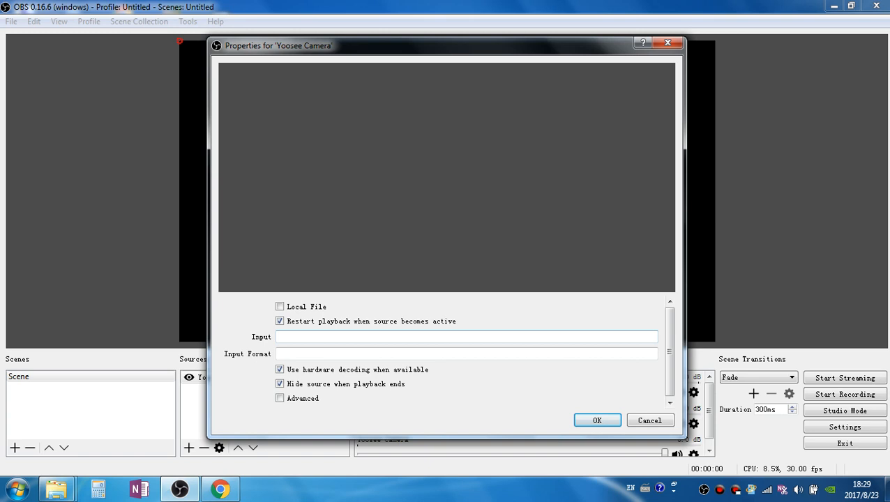
type("rtsp://192.168.0.105:554/onvif1")
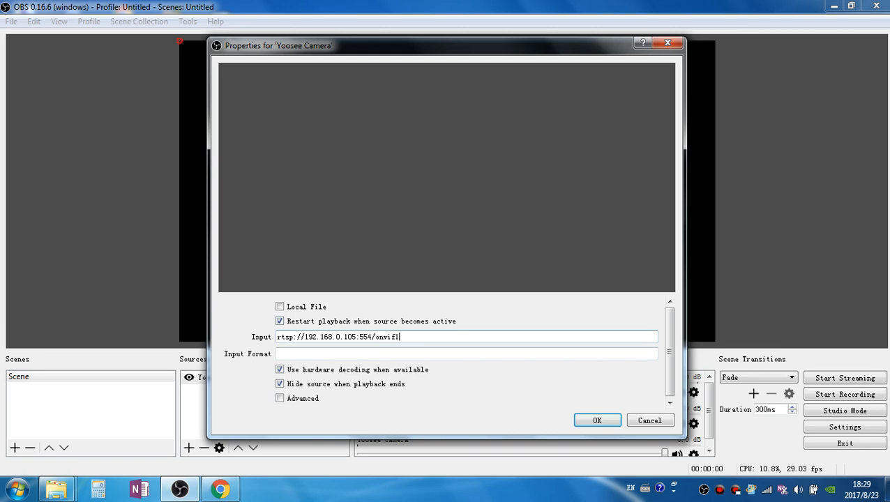
left_click(596, 420)
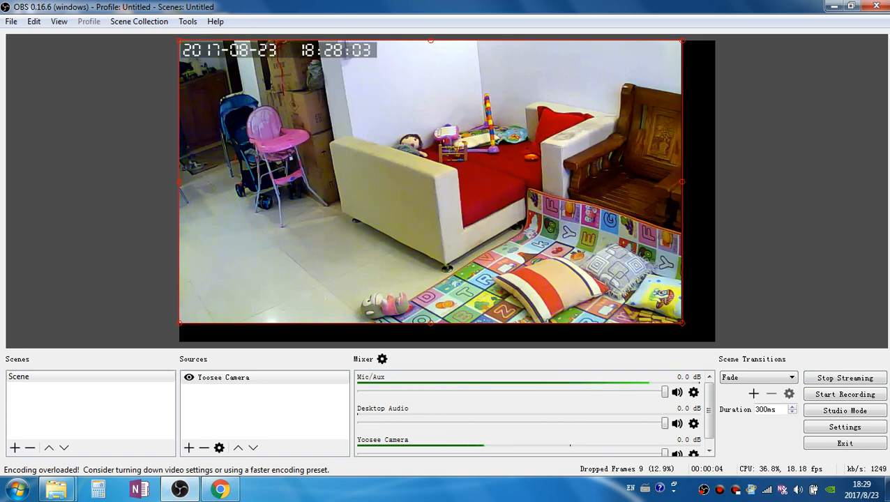
- In Chrome, scroll the Live Dashboard to the LIVE status and play the broadcast preview
left_click(219, 487)
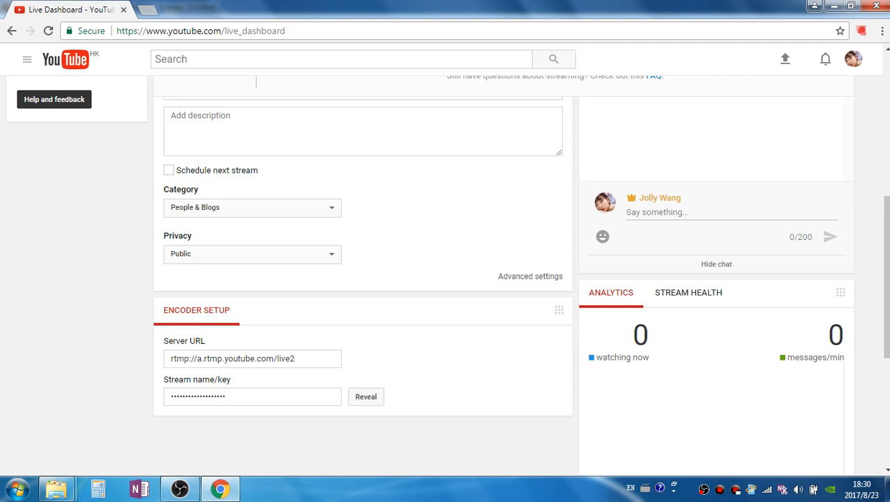
scroll("up", 3)
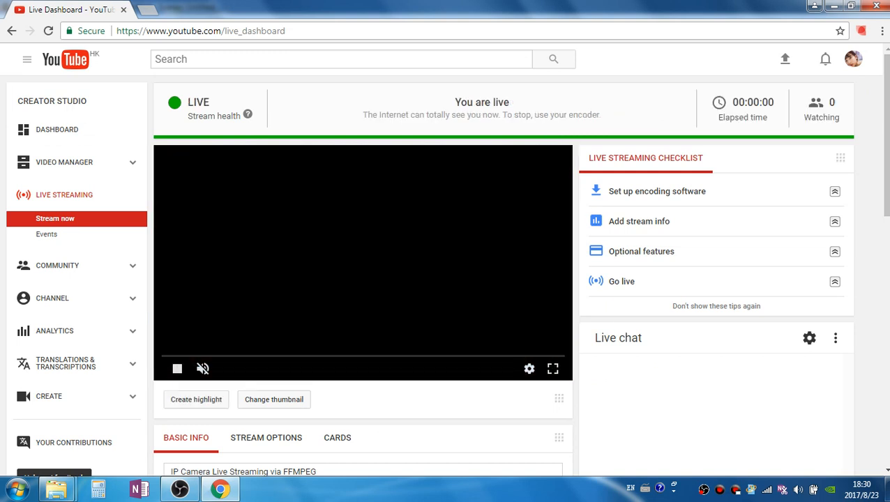
left_click(177, 369)
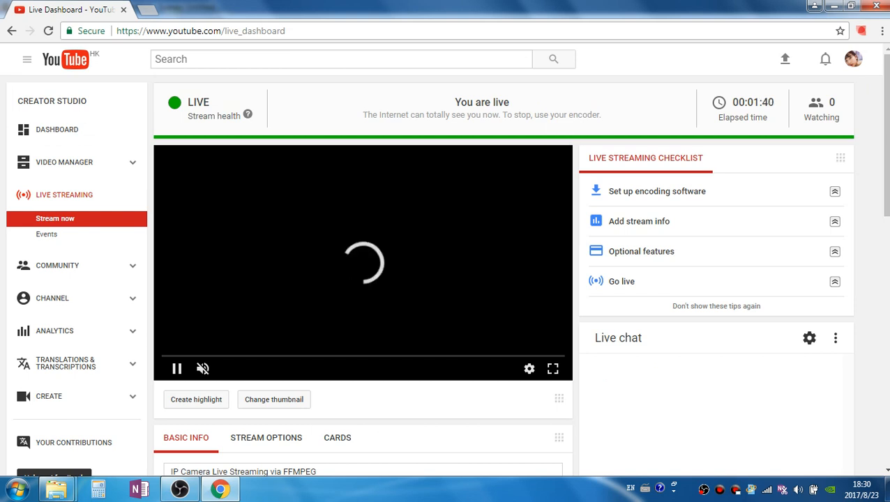